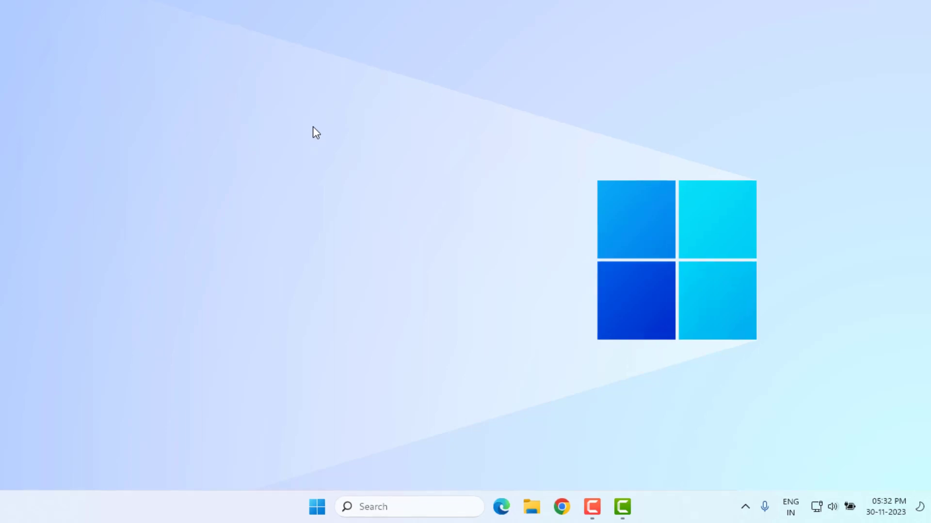
Launch Device Manager from the Start button's admin tools menu.
right_click(316, 507)
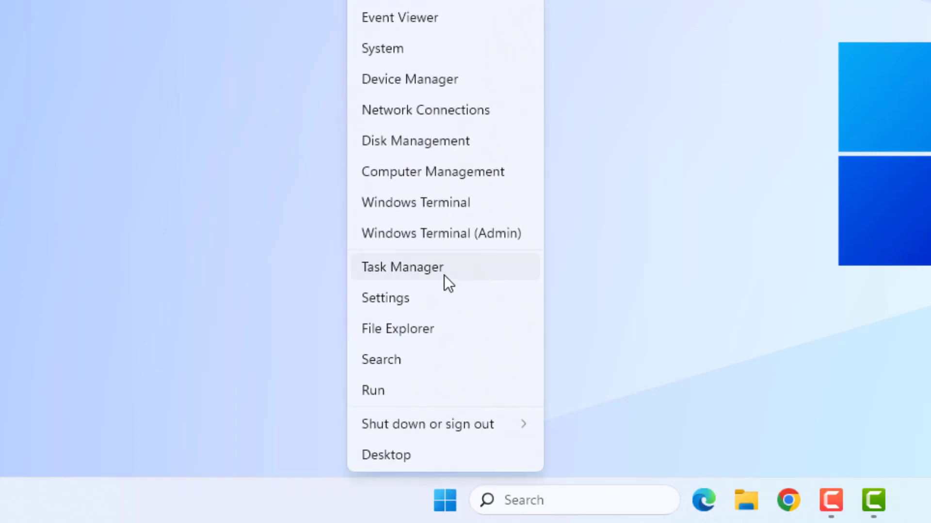
click(409, 79)
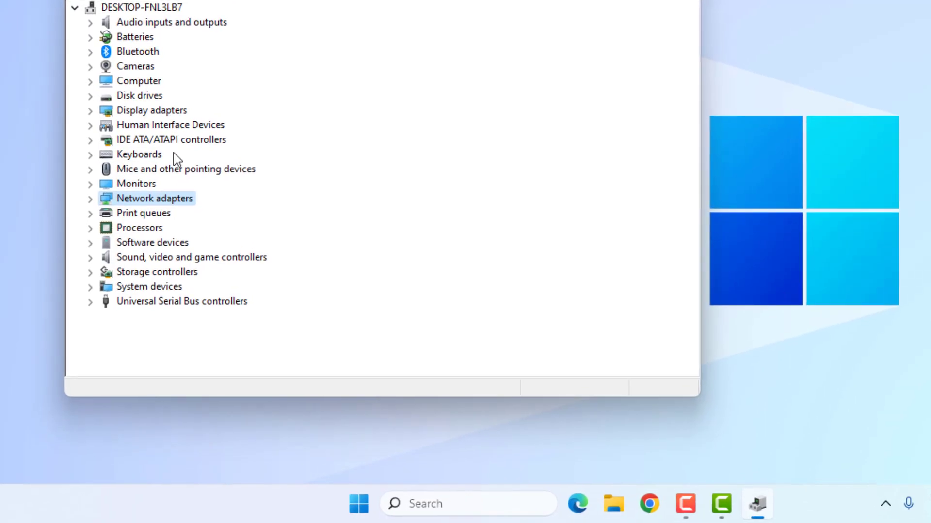
mouse_move(171, 123)
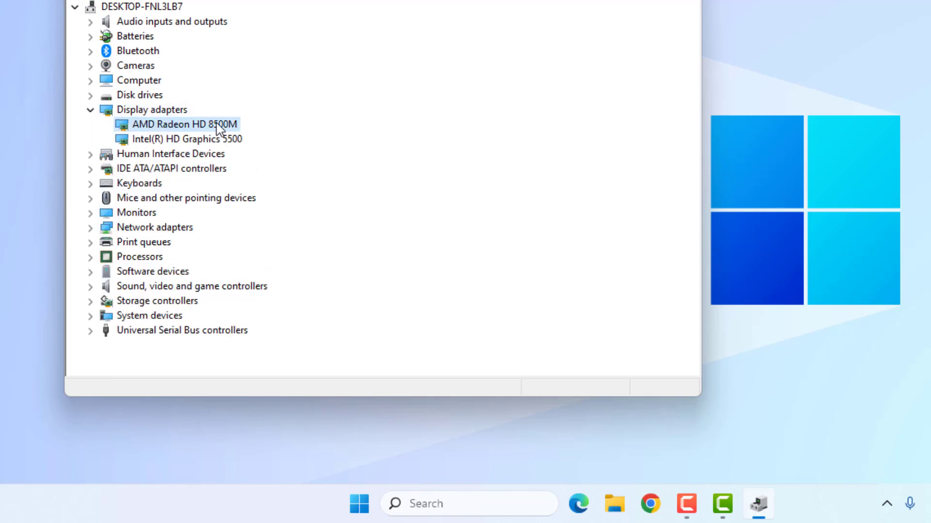
right_click(178, 125)
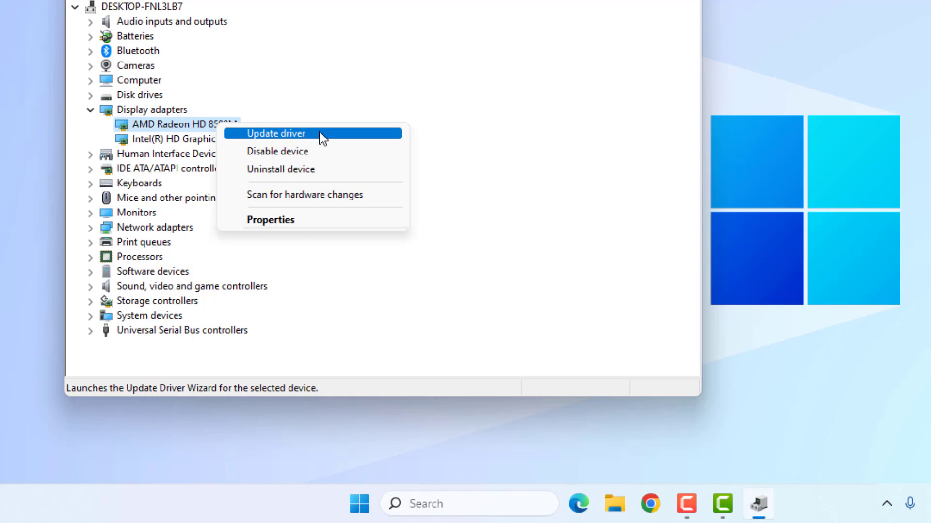
click(274, 133)
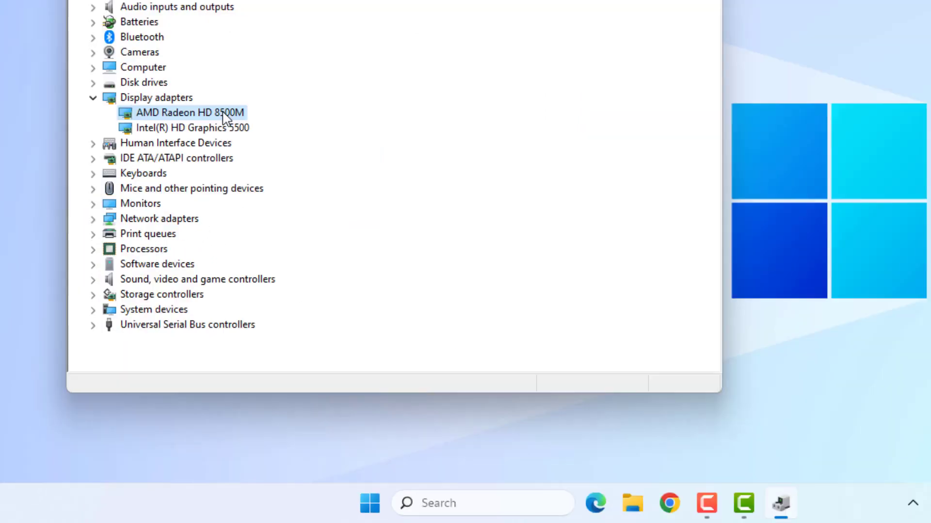
Update the AMD Radeon HD 8500M driver using the compatible AMD model, then close Device Manager.
right_click(187, 112)
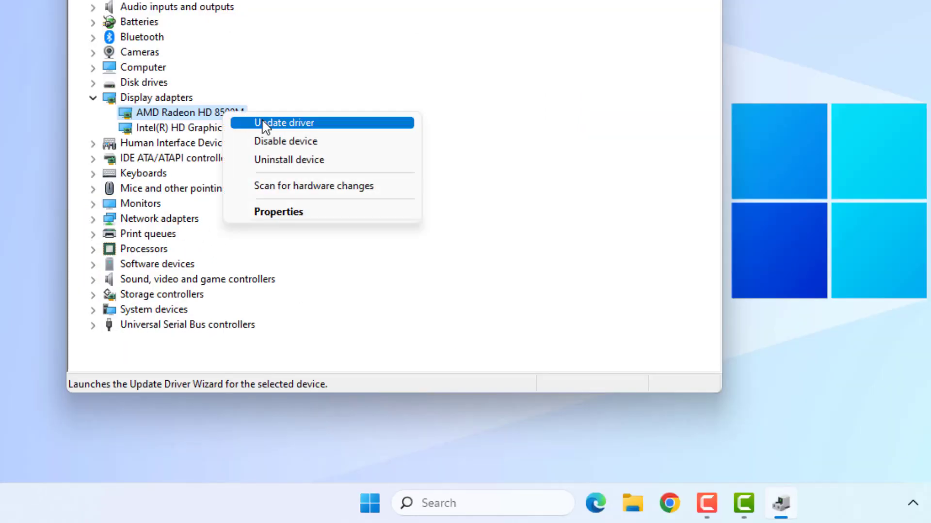
click(284, 123)
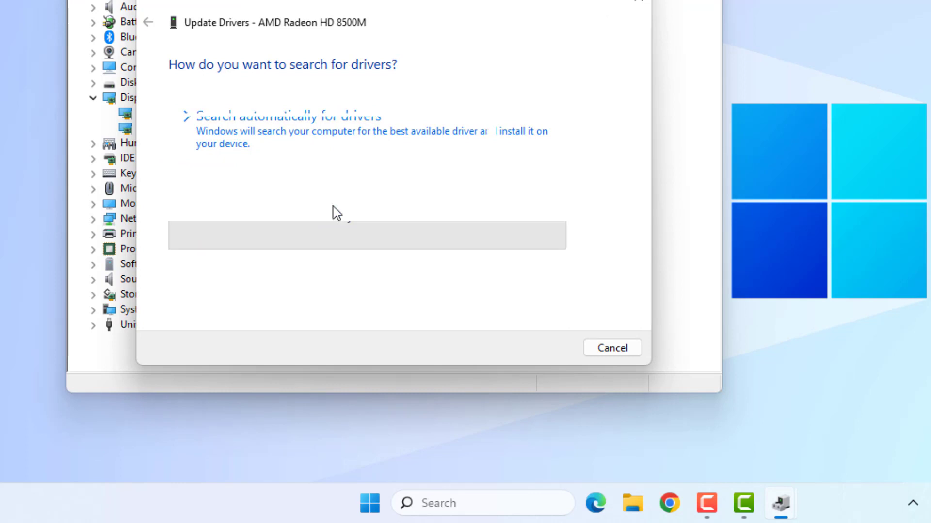
click(297, 128)
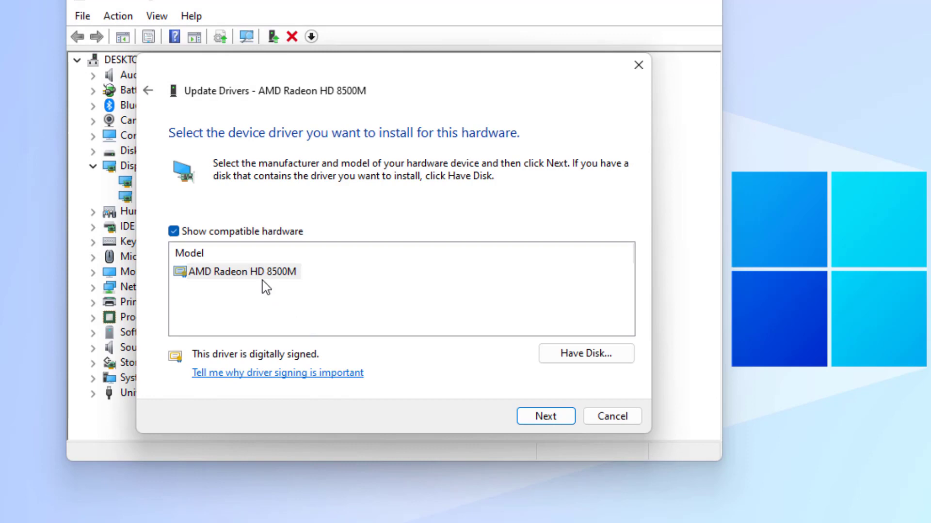
click(244, 272)
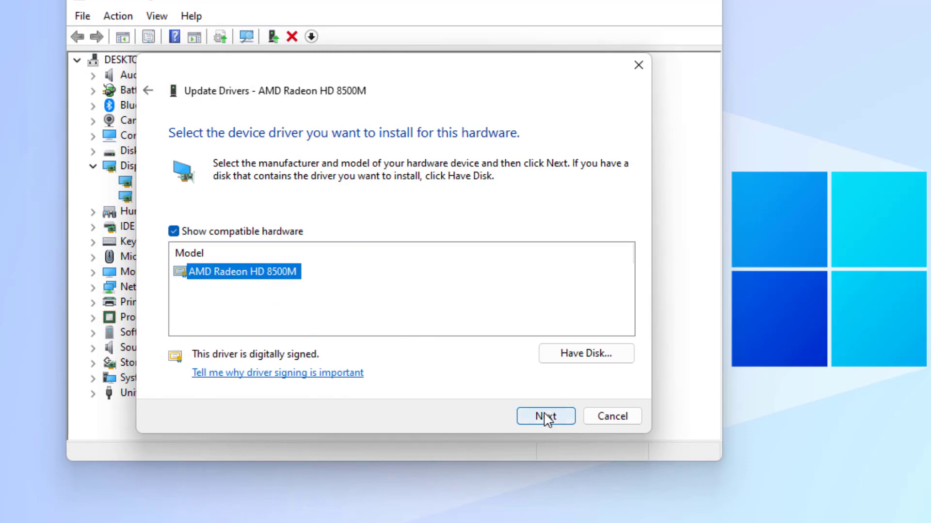
click(545, 416)
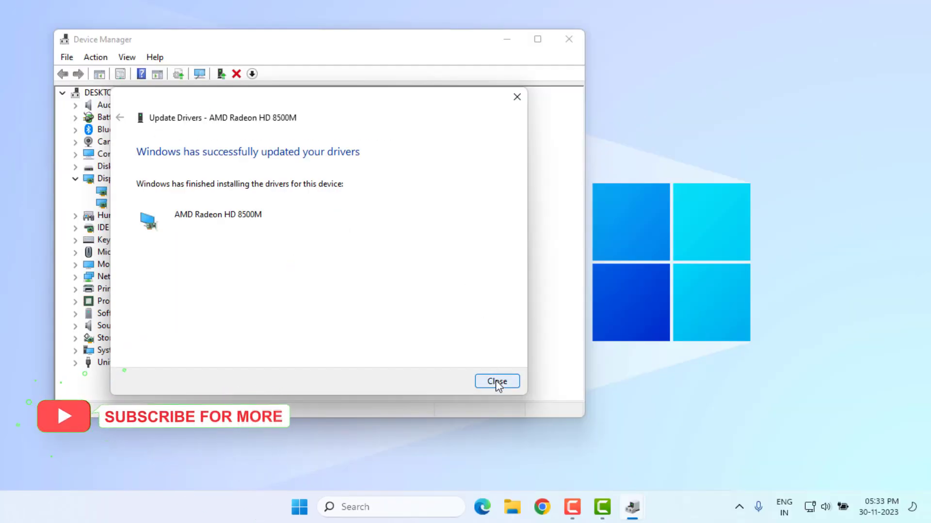
click(496, 381)
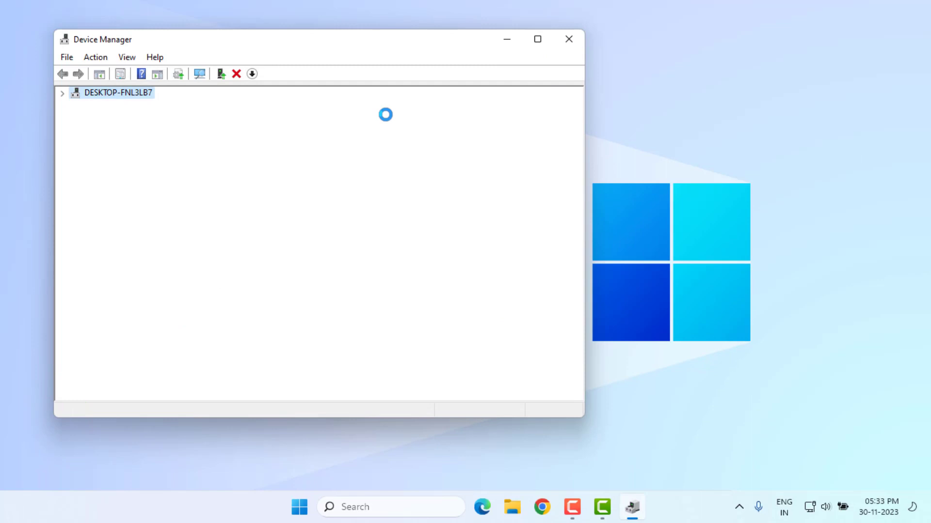
click(568, 39)
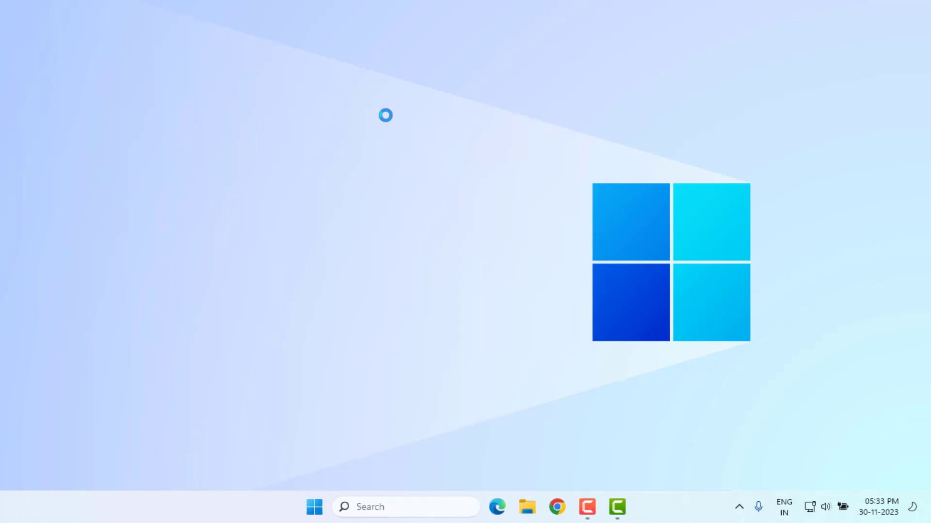
Run 'temp' to reach the Windows Temp folder and permanently delete its three files.
text(msconfig)
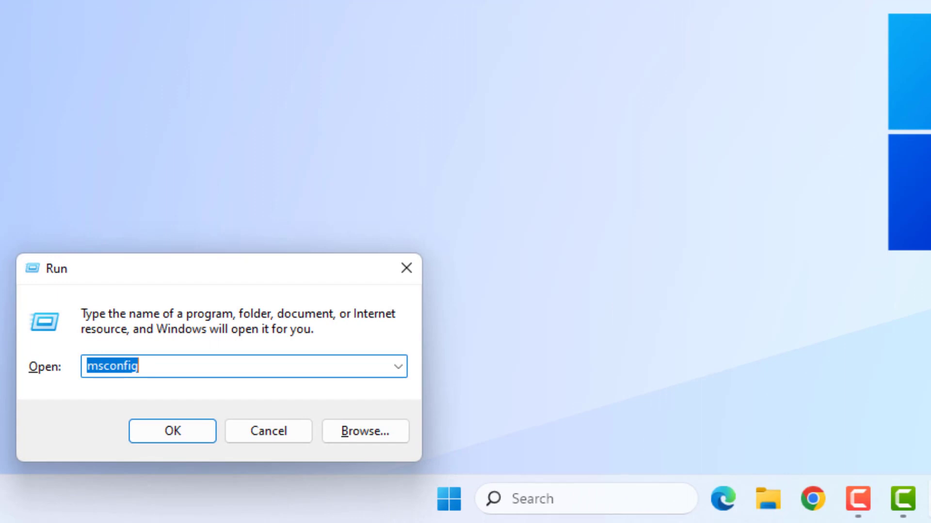
text(temp)
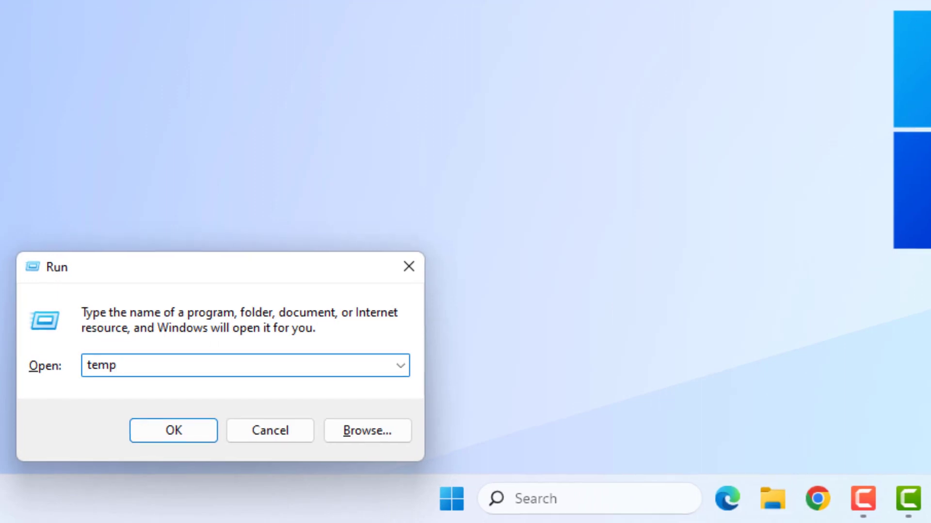
click(173, 430)
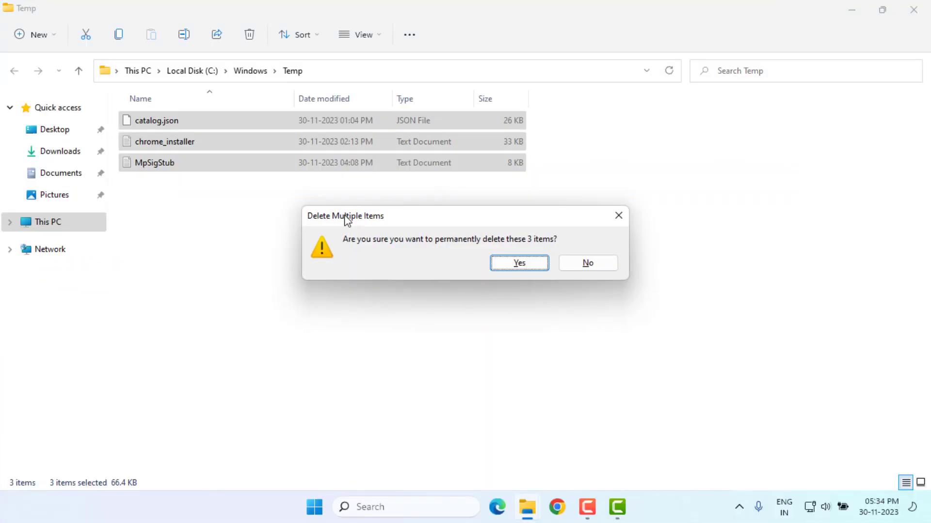
click(518, 263)
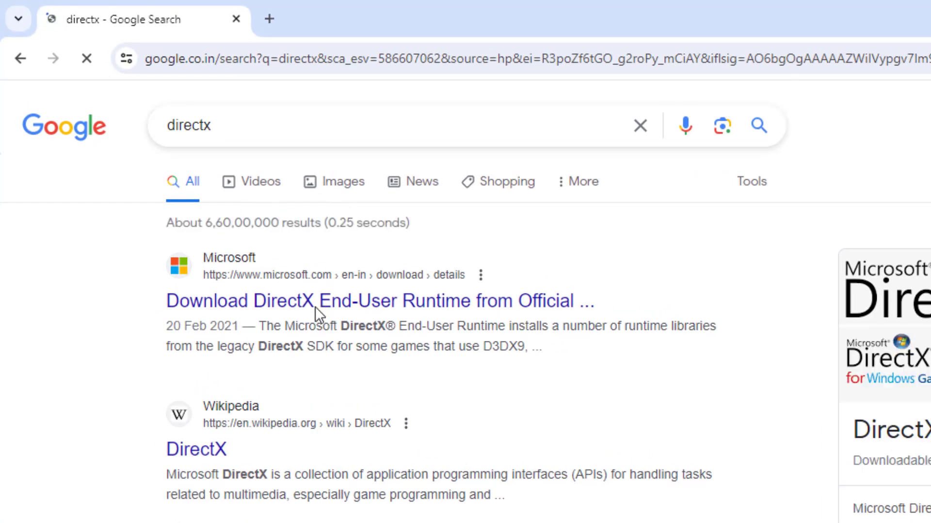
Visit Microsoft's DirectX End-User Runtime download page from the Google results.
click(379, 301)
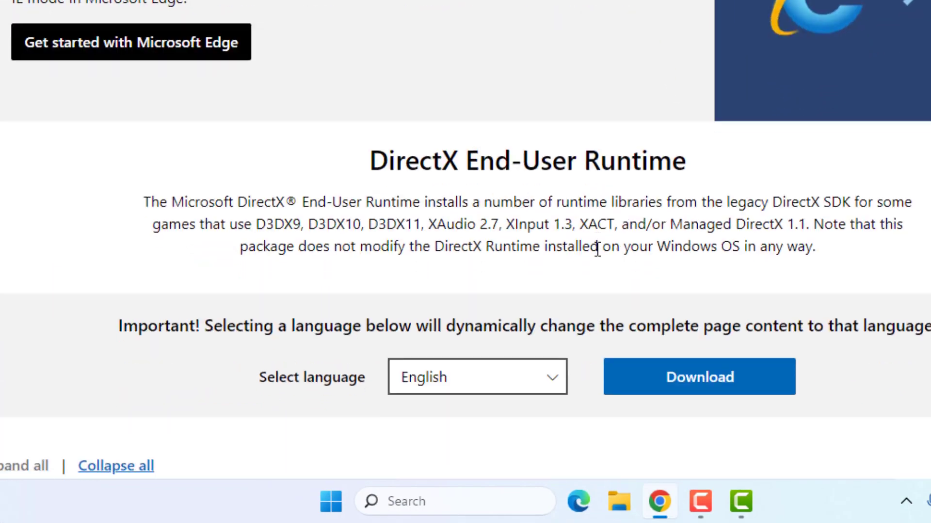
scroll(down, 3)
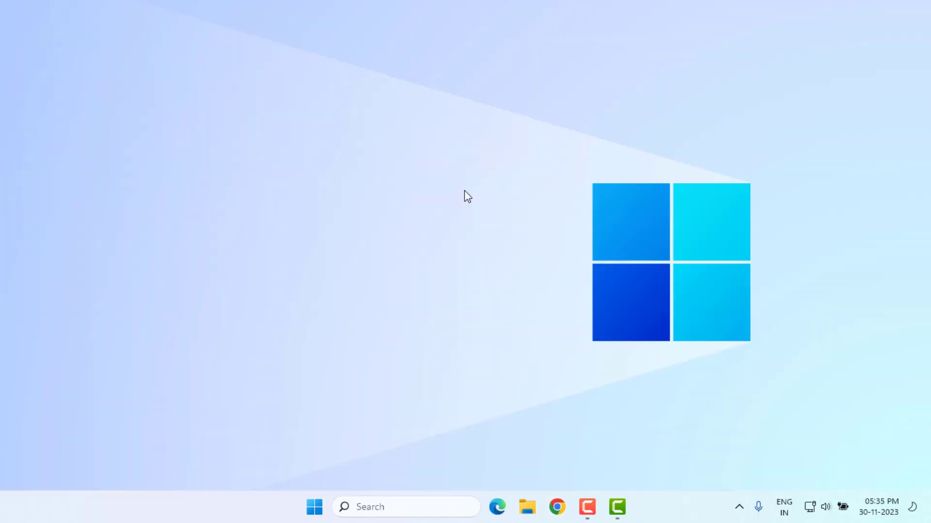
In msconfig Services, enable Epic Online Services, apply, confirm and exit without restarting.
text(msc)
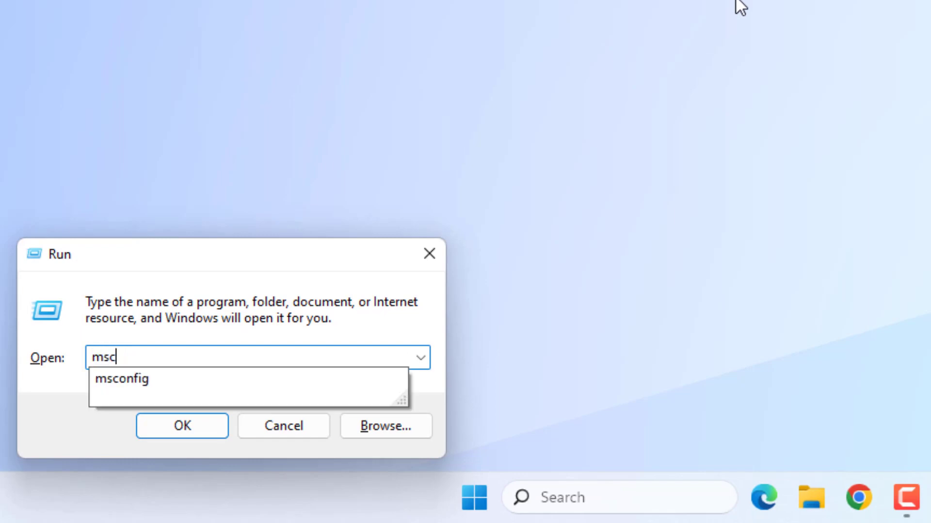
click(282, 425)
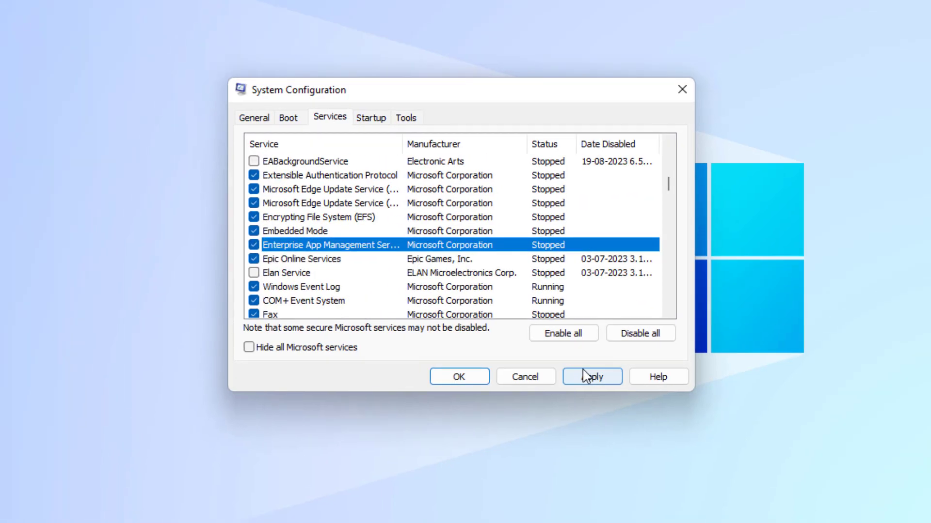
click(592, 377)
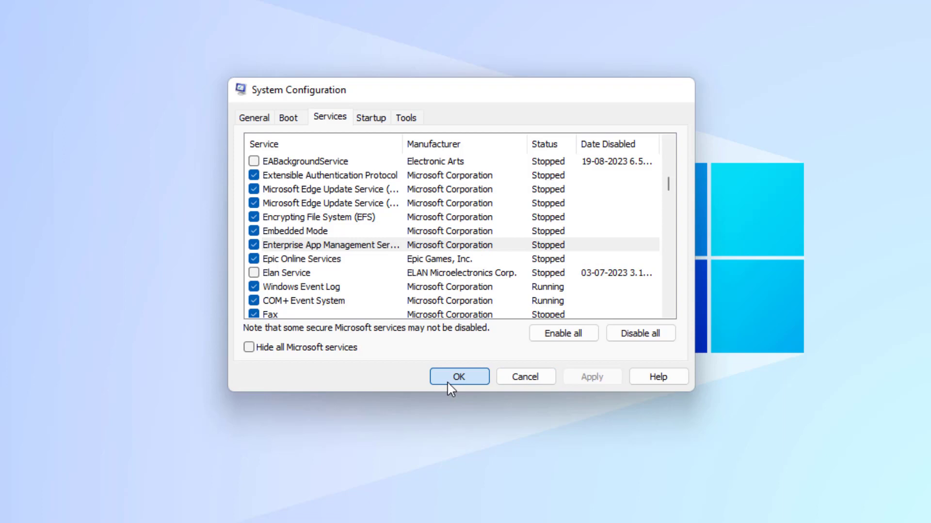
click(458, 376)
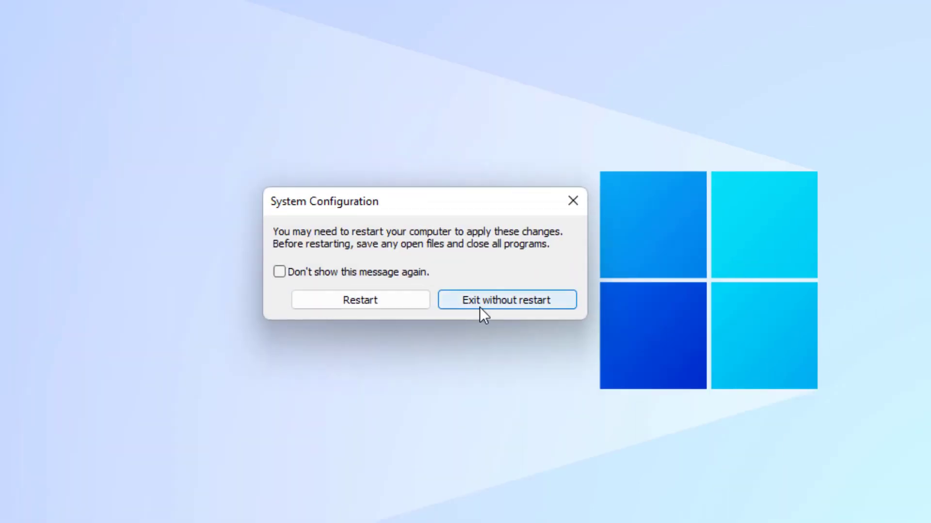
click(507, 300)
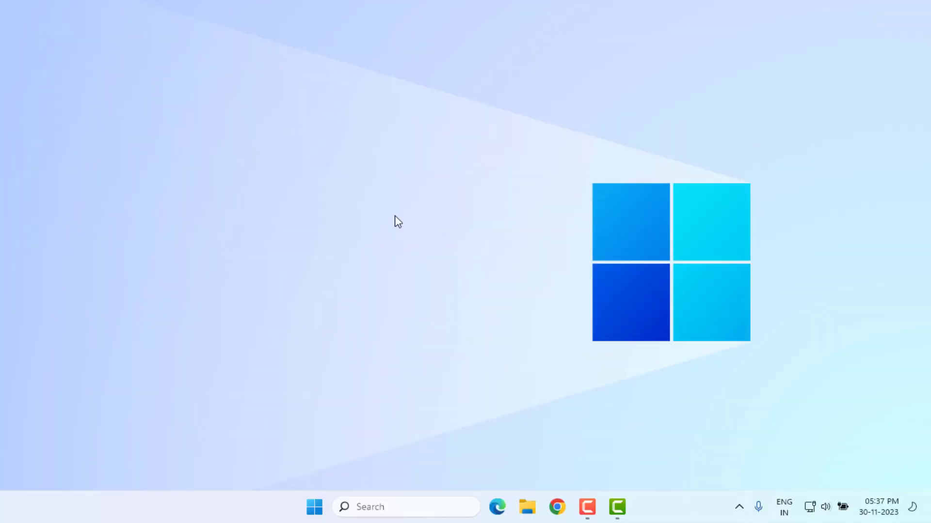